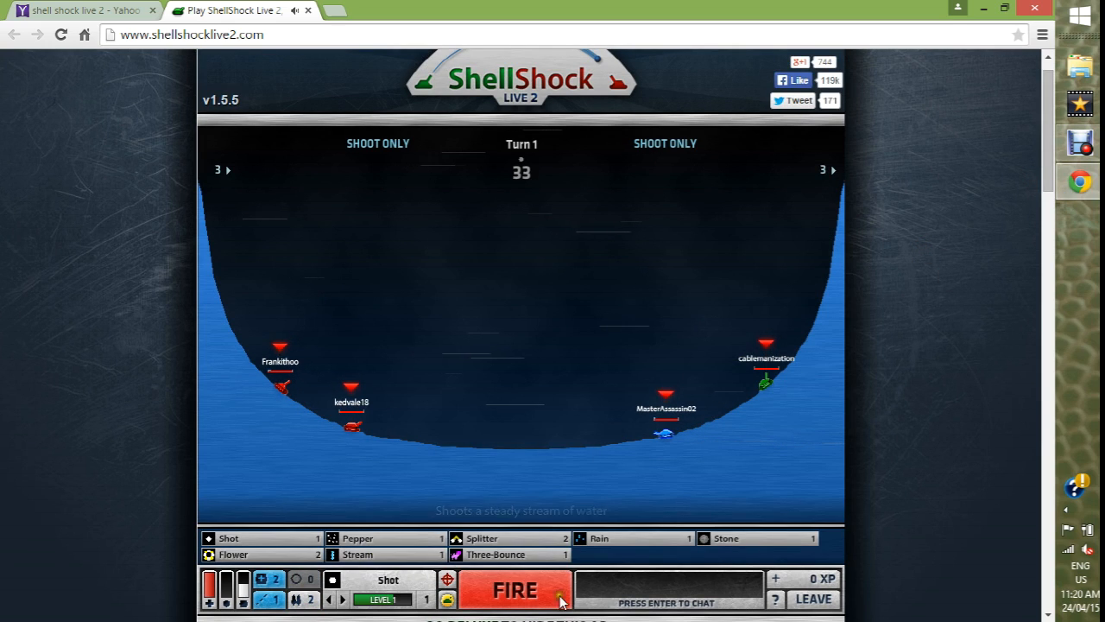
Step: Fire Stream, Splitter and Flower shots at the enemy tanks over turns 1–3, earning a 25 Armor crate
left_click(515, 591)
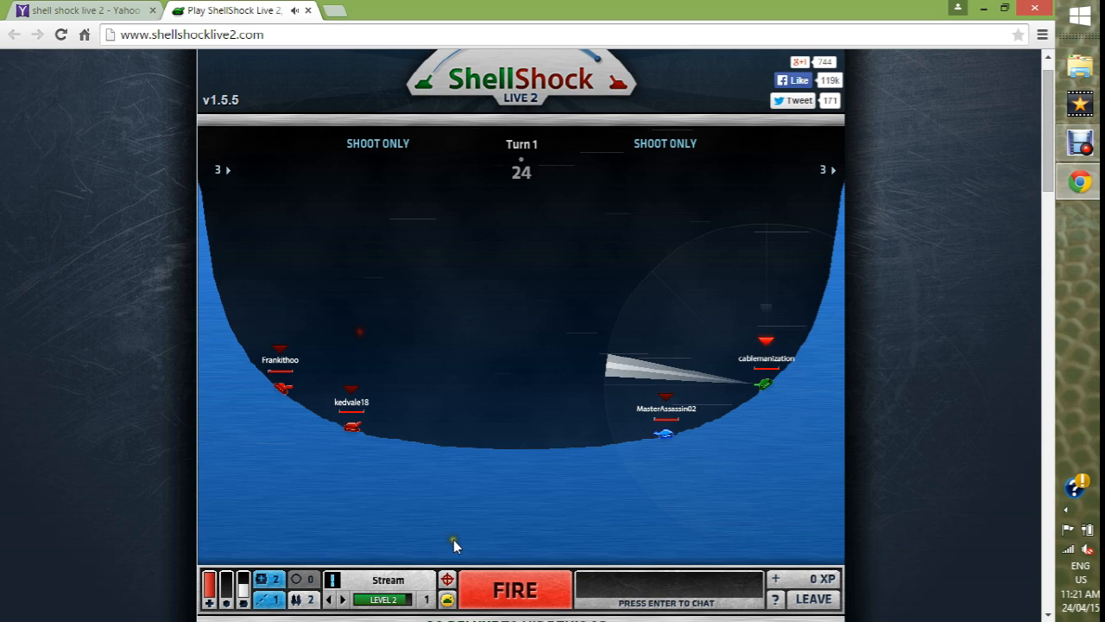
left_click(514, 589)
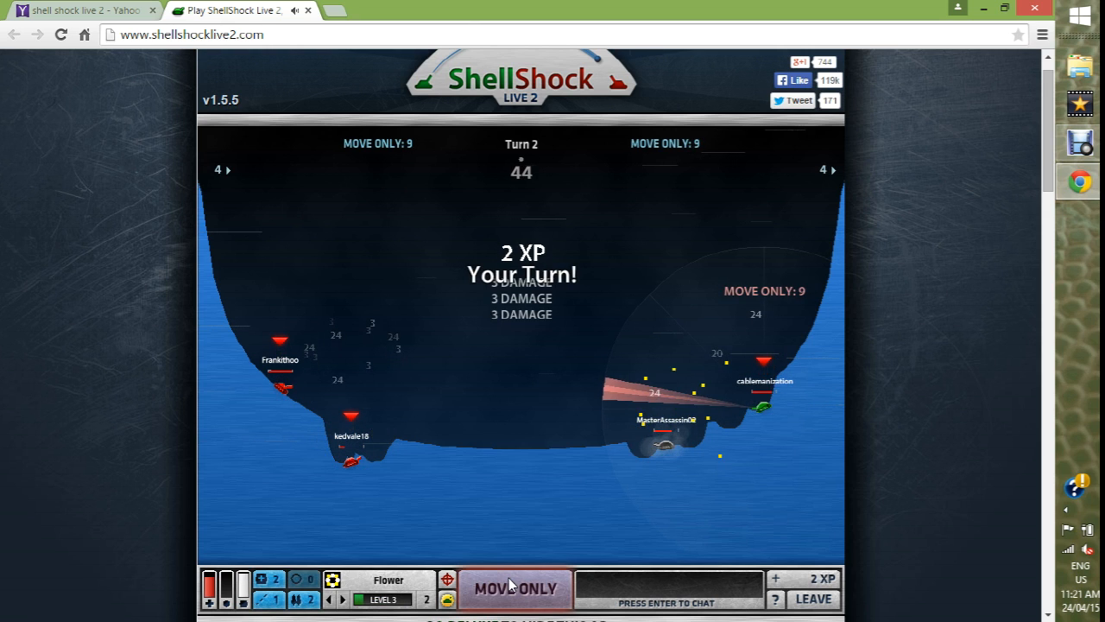
left_click(514, 589)
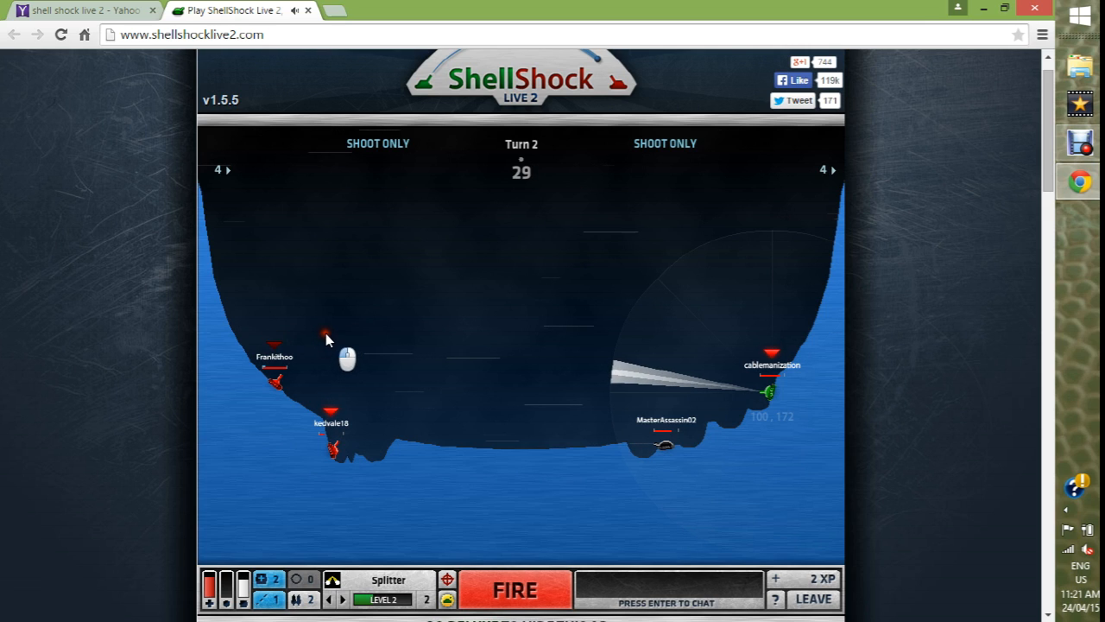
left_click(515, 587)
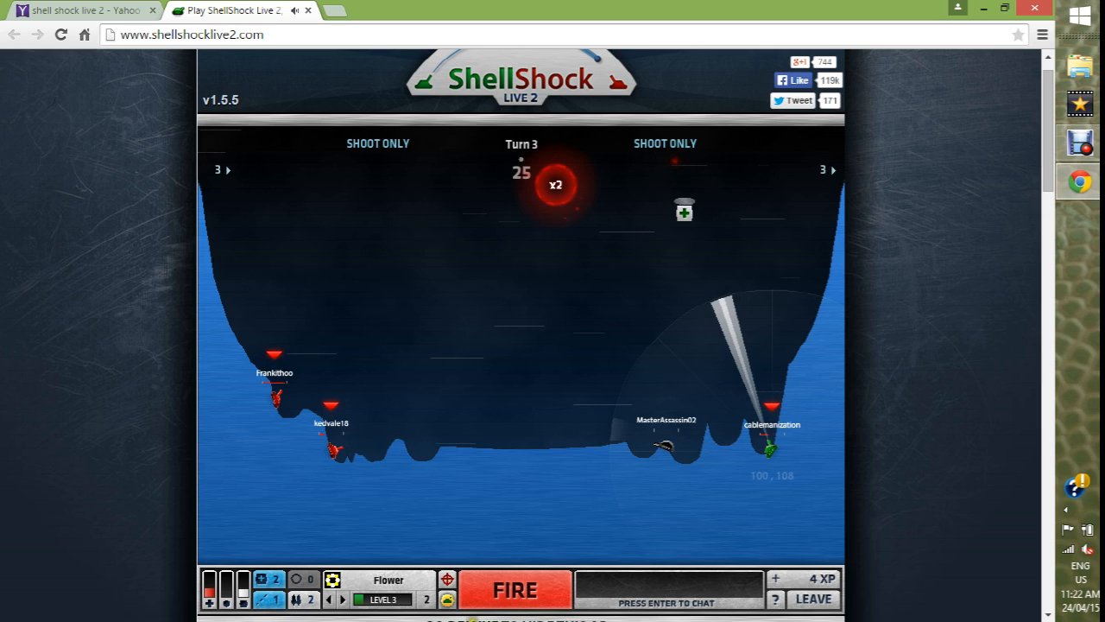
left_click(515, 589)
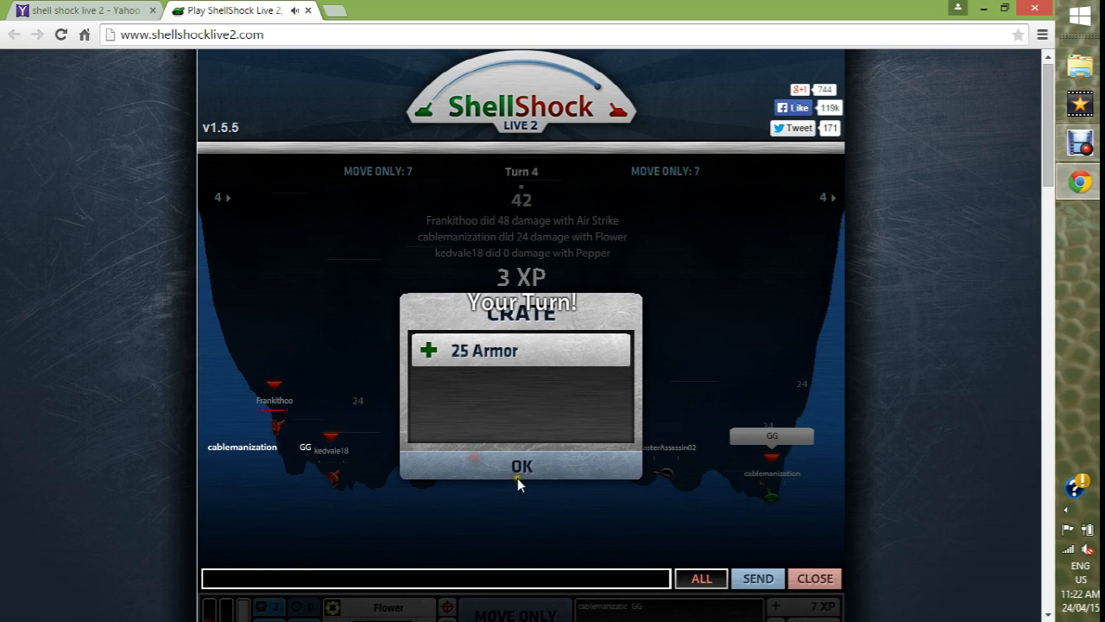
Step: Dismiss the 25 Armor crate notice and fire the turn-4 Three-Bounce shot at the enemy
left_click(522, 466)
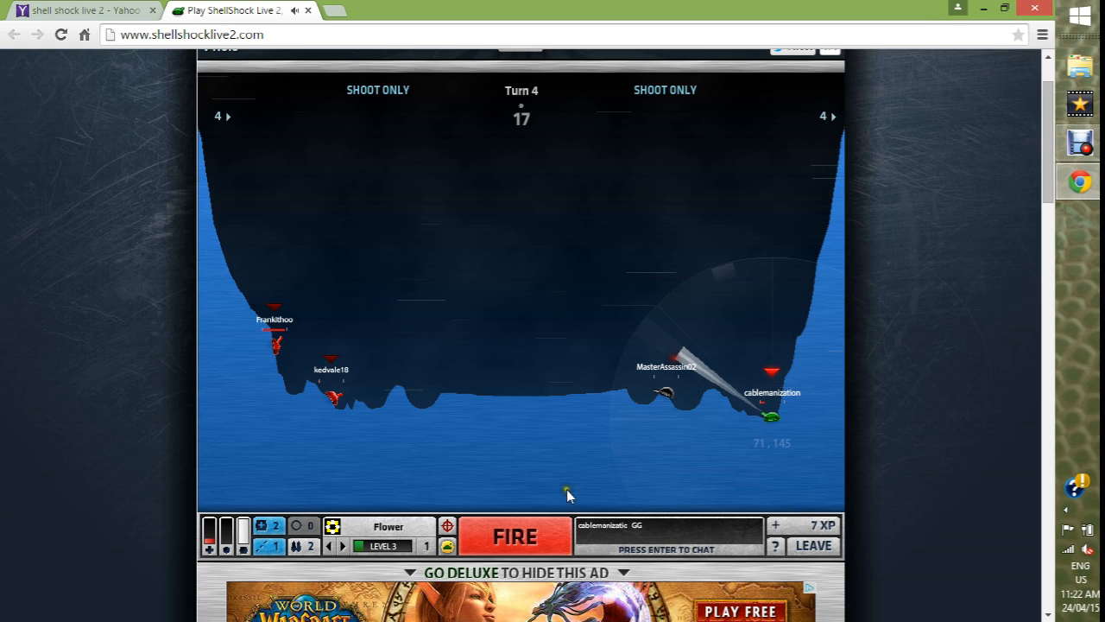
left_click(515, 535)
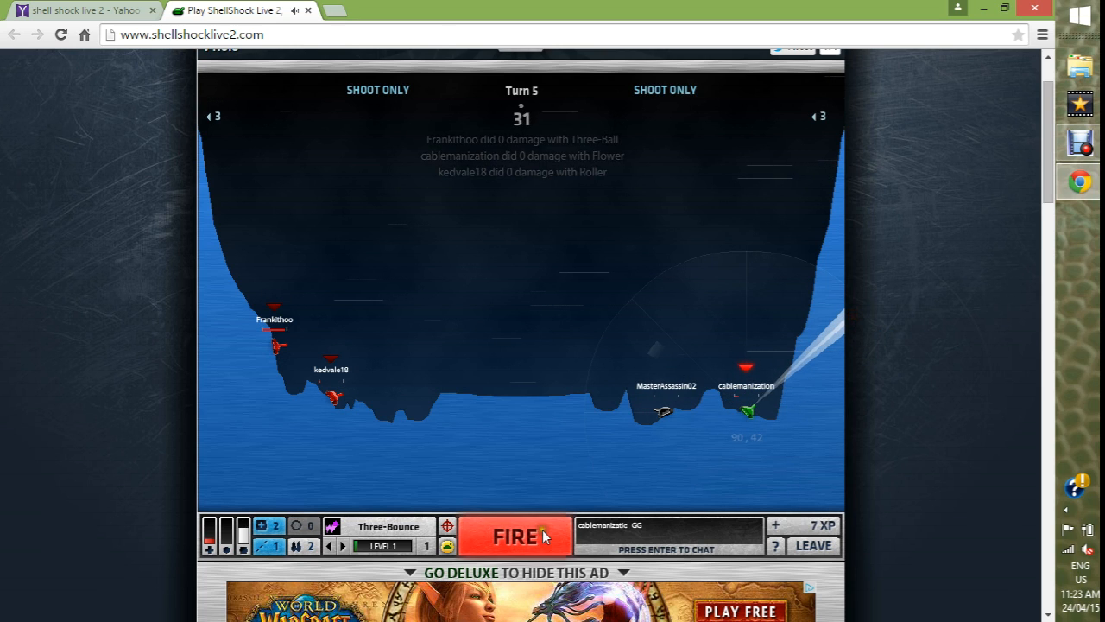
left_click(514, 536)
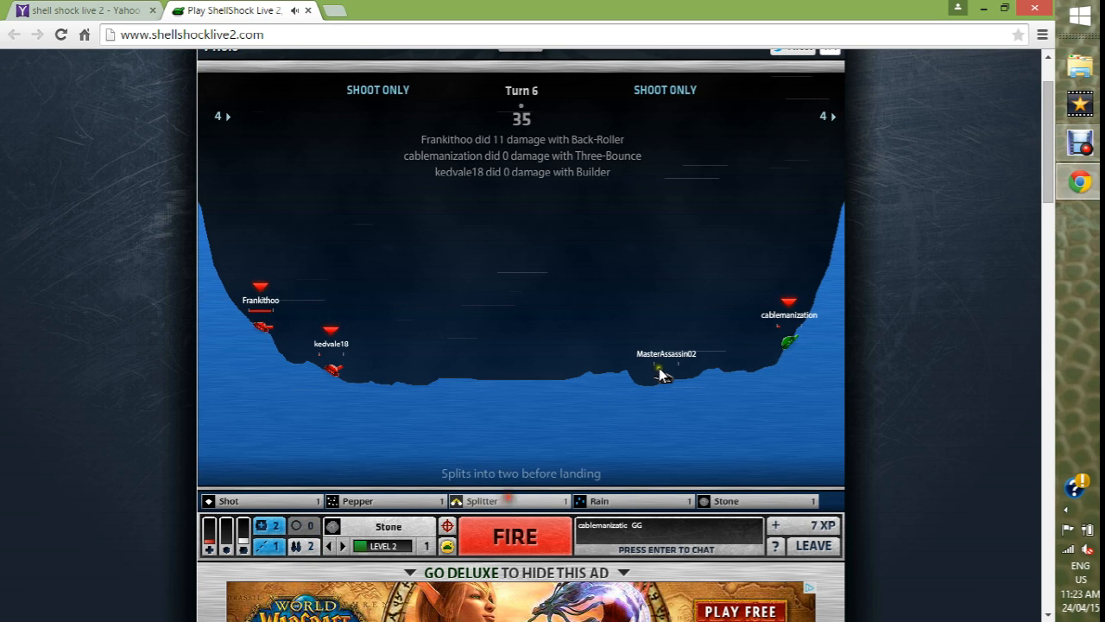
Step: Aim and fire the Stone and Pepper shots on turn 6, ending the match in defeat with 10 XP
left_click(480, 501)
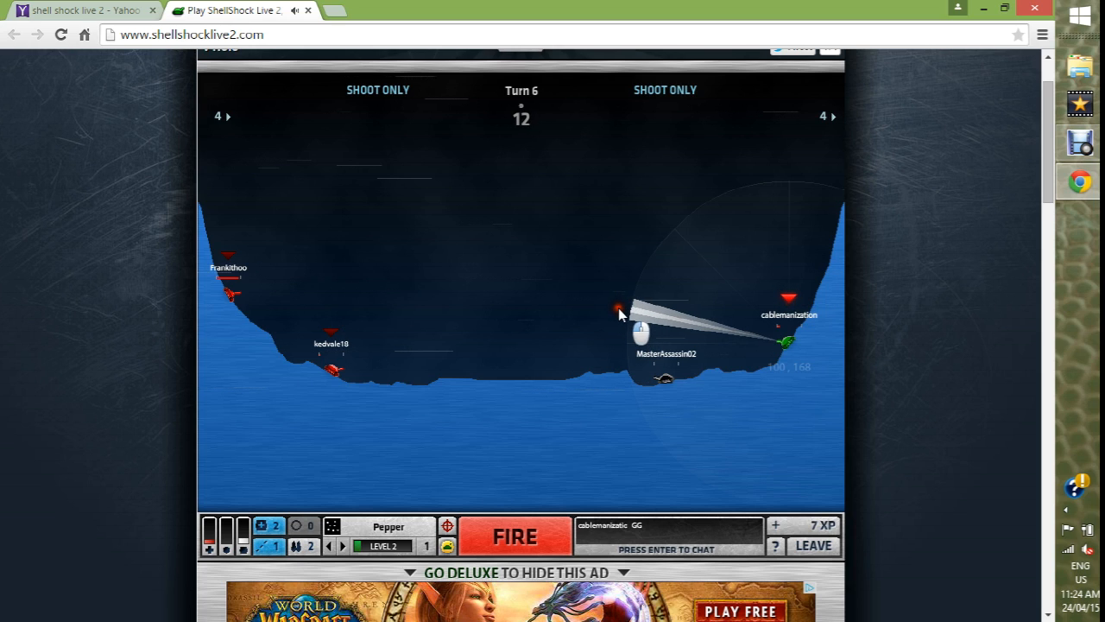
left_click(515, 535)
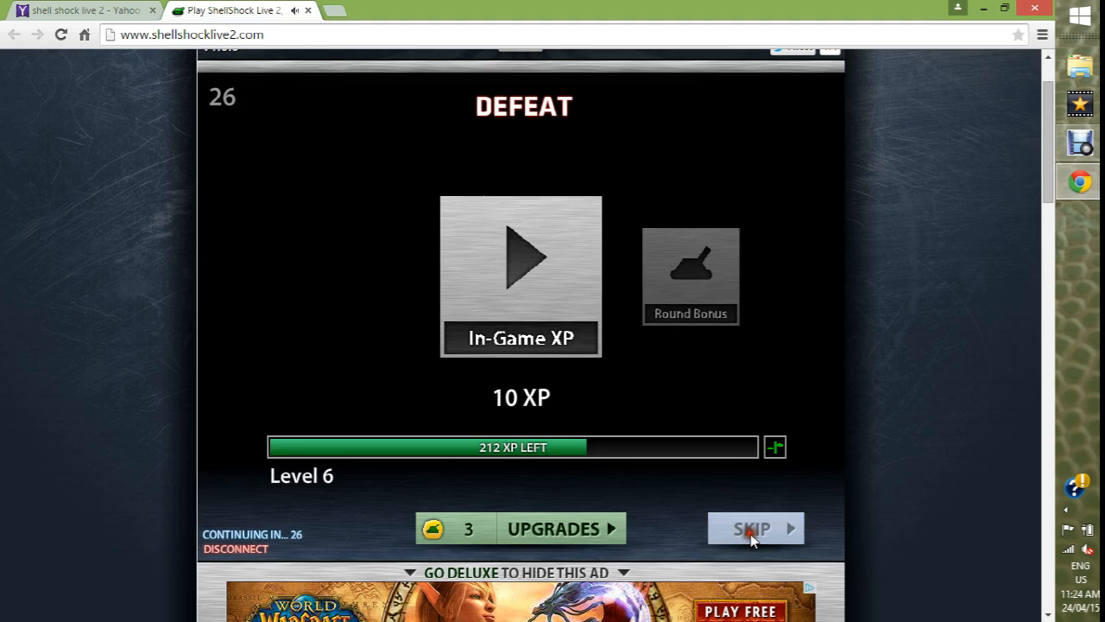
Step: Skip the defeat results screen to move on to the next team match
left_click(751, 528)
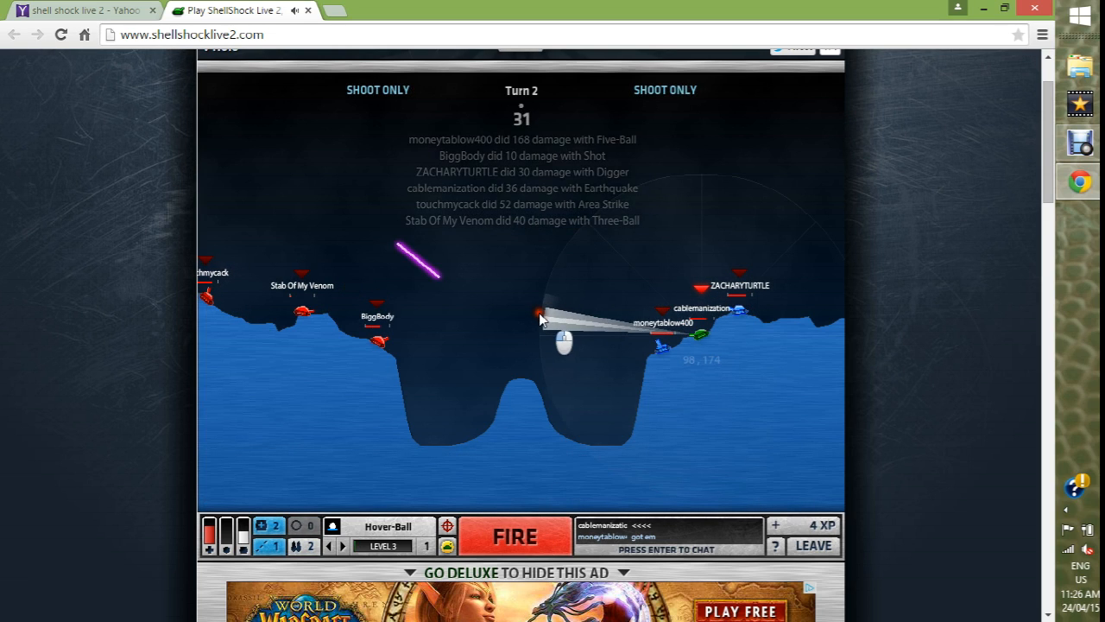
Step: Fire the Hover-Ball and Stream shots on turns 2–3 and send "really" in chat to all players
left_click(514, 535)
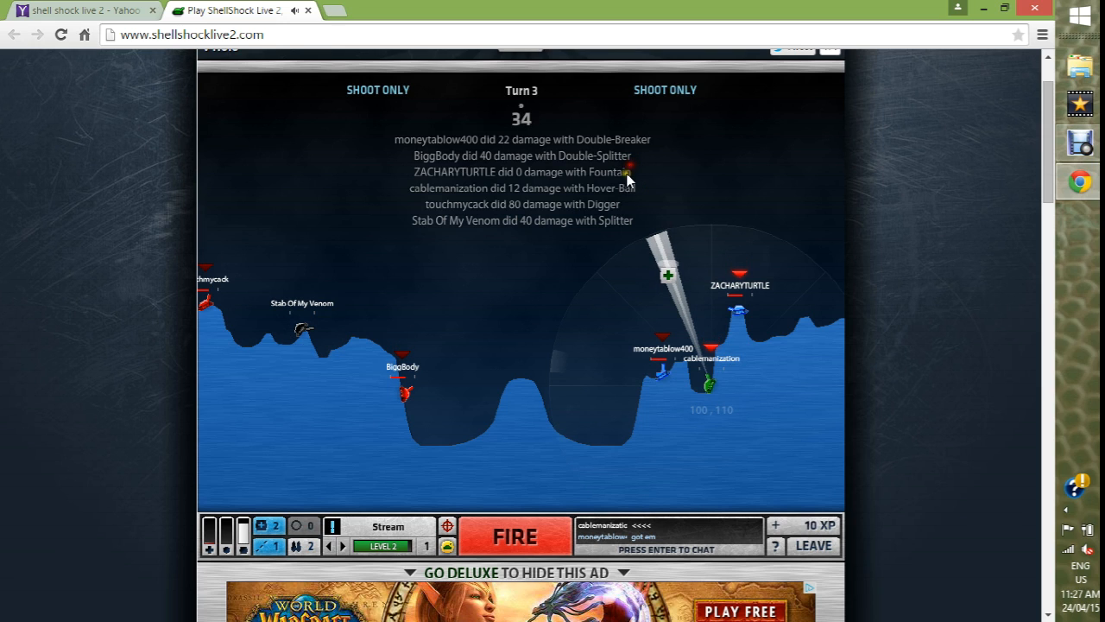
left_click(514, 535)
type("really")
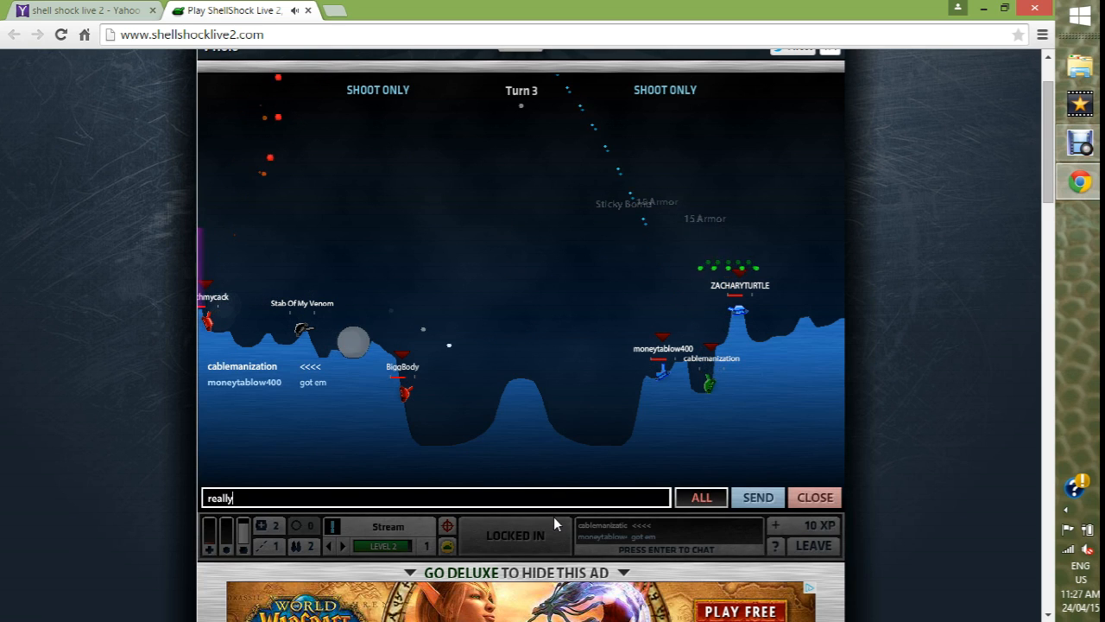
key("enter")
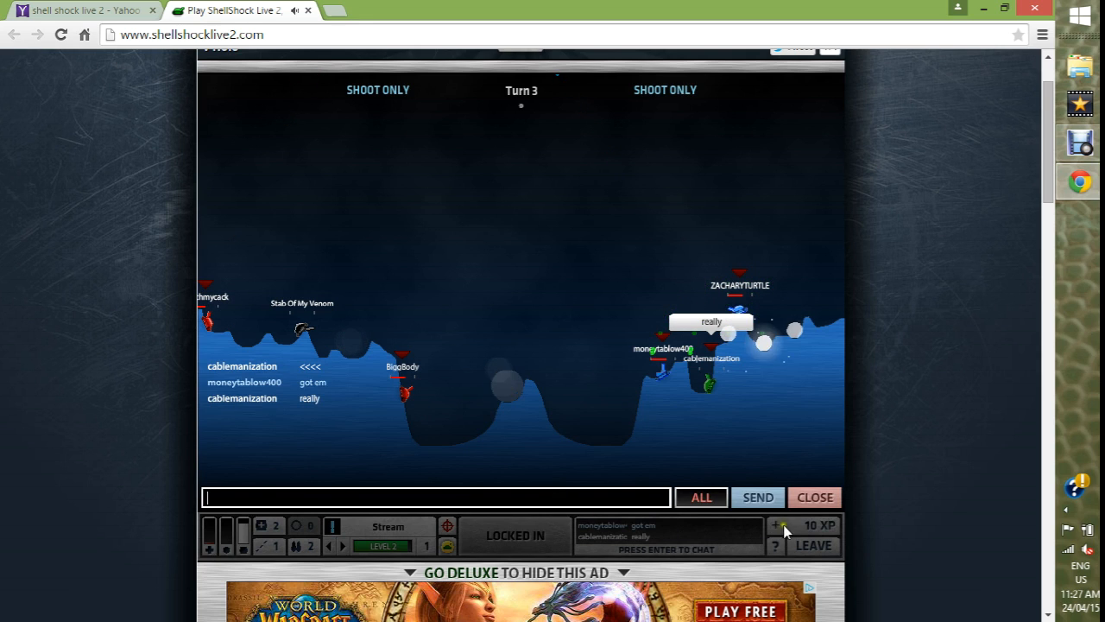
left_click(812, 497)
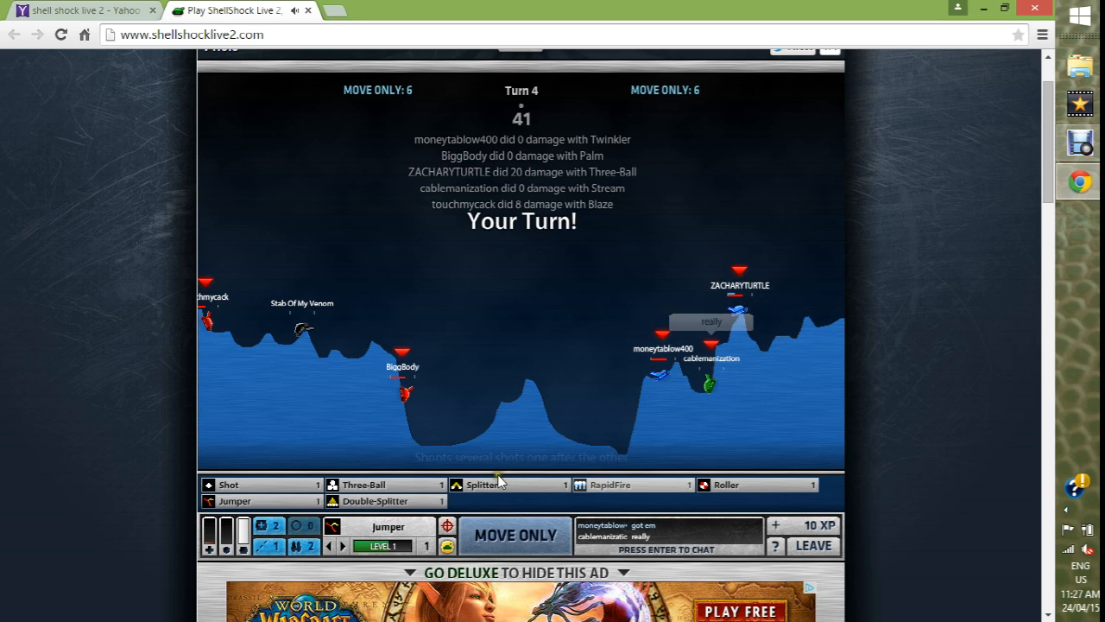
Step: Choose the turn-4 weapon and play out the match to a victory worth 9 XP
left_click(515, 536)
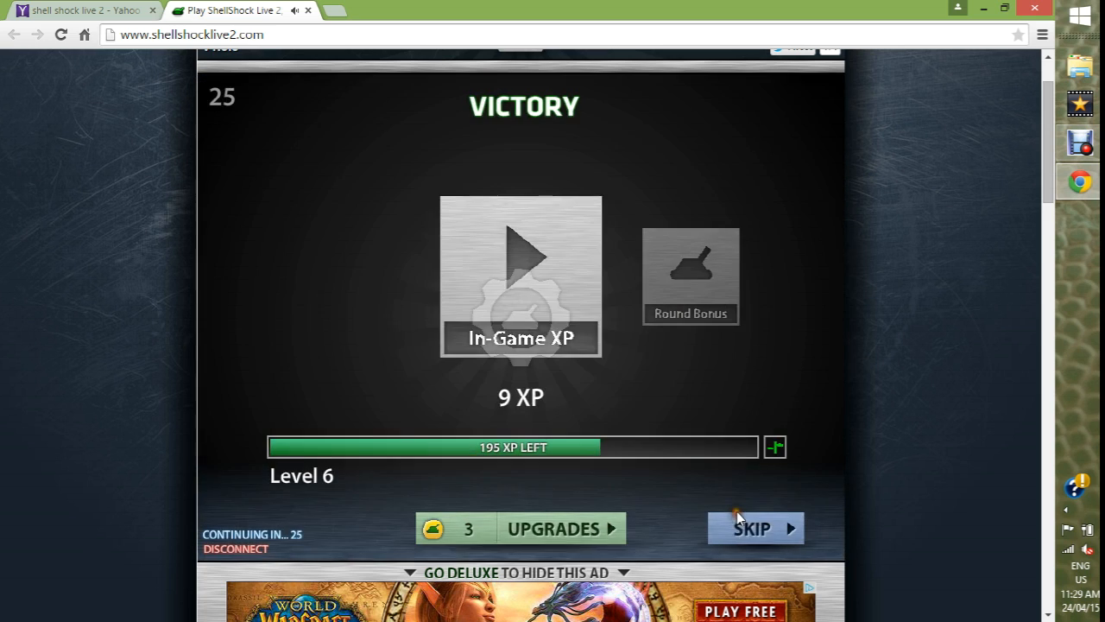
Step: Skip the victory results and mark yourself READY in the Team Deathmatch lobby
left_click(750, 529)
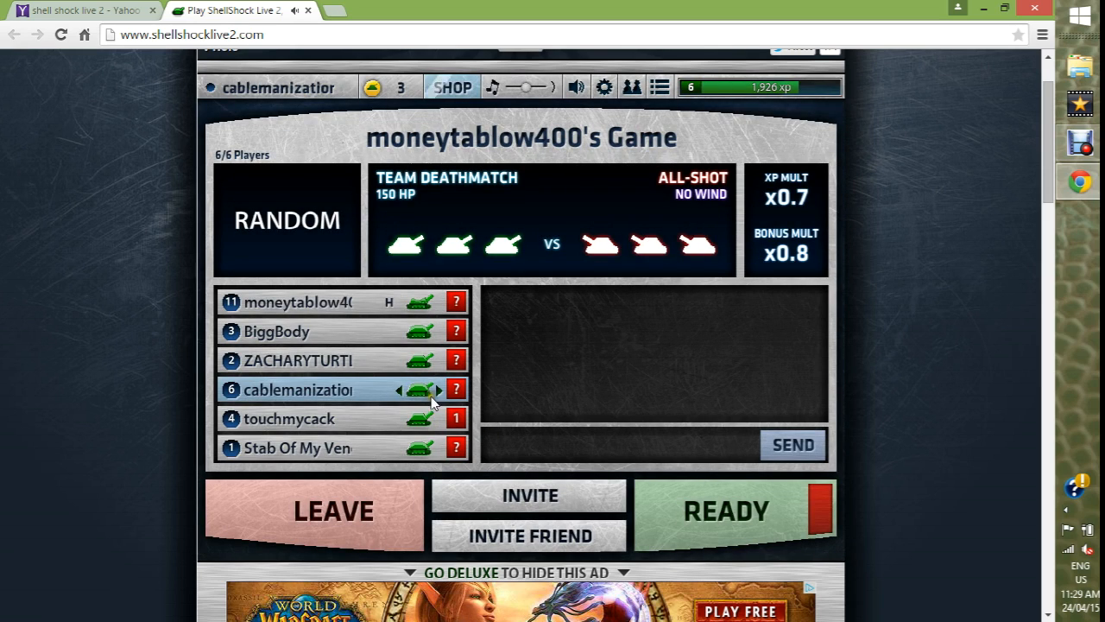
left_click(725, 511)
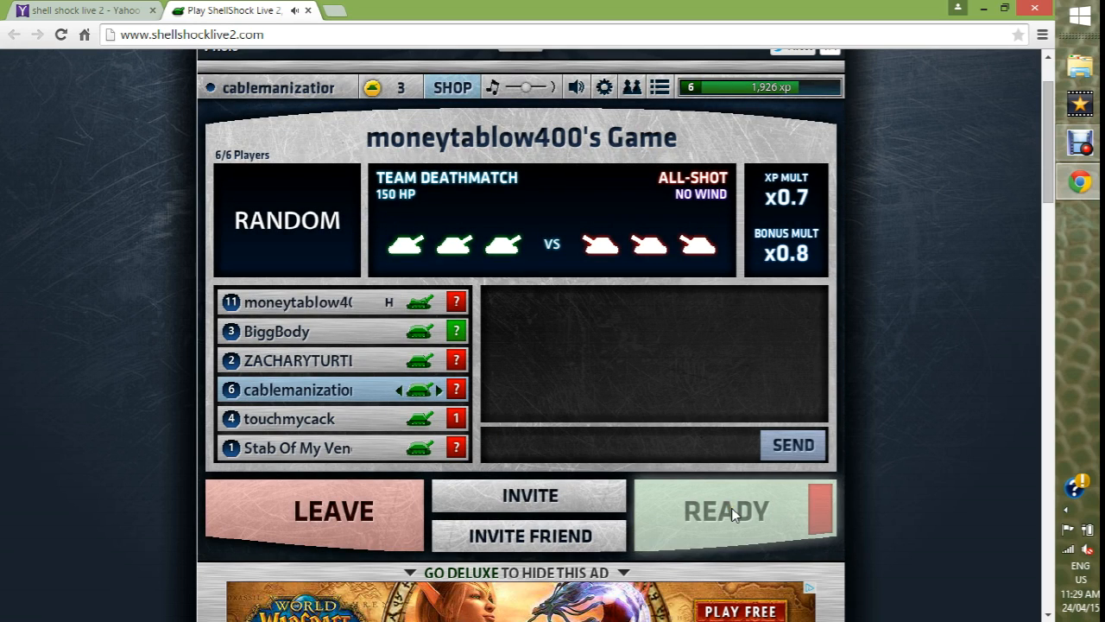
left_click(727, 511)
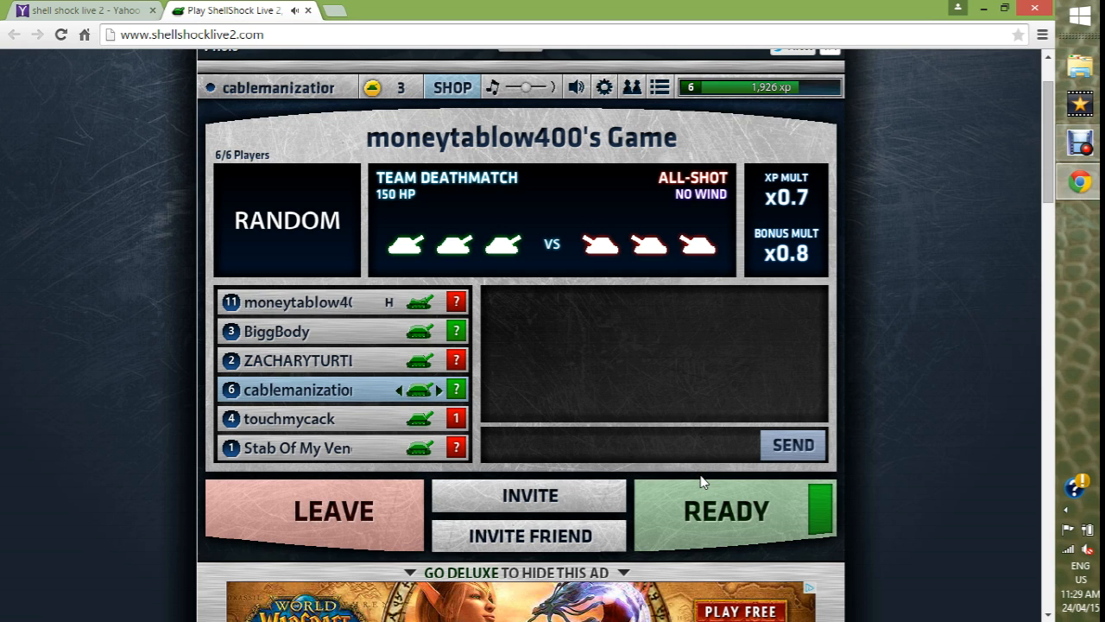
left_click(725, 511)
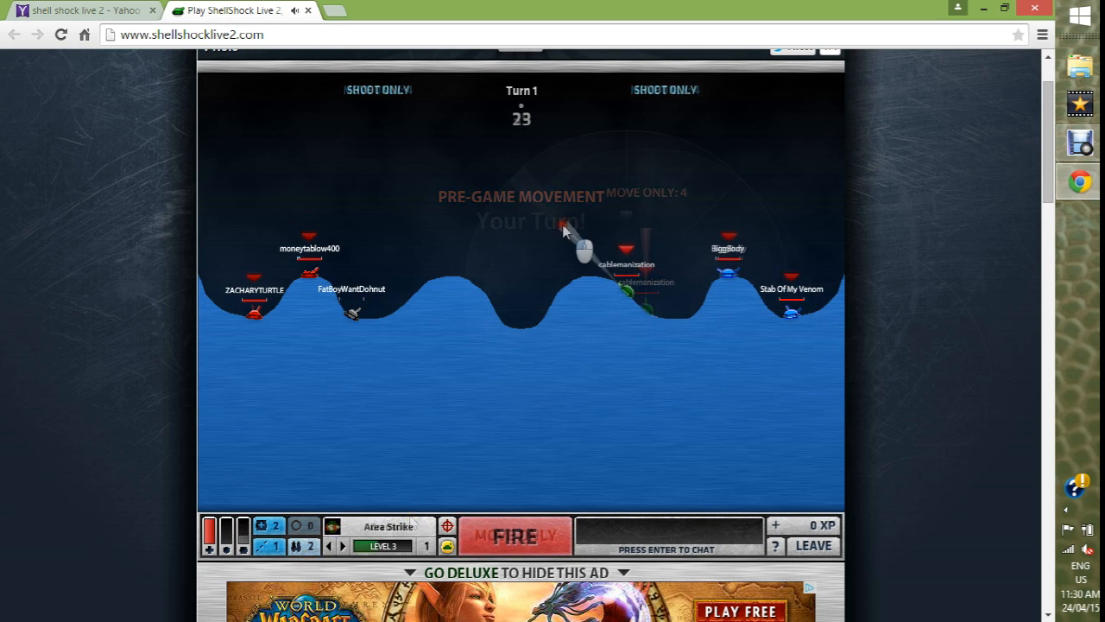
Step: Fire Area Strike on turn 1, then a Digger shot at the left tanks dealing 18 damage three times
left_click(514, 536)
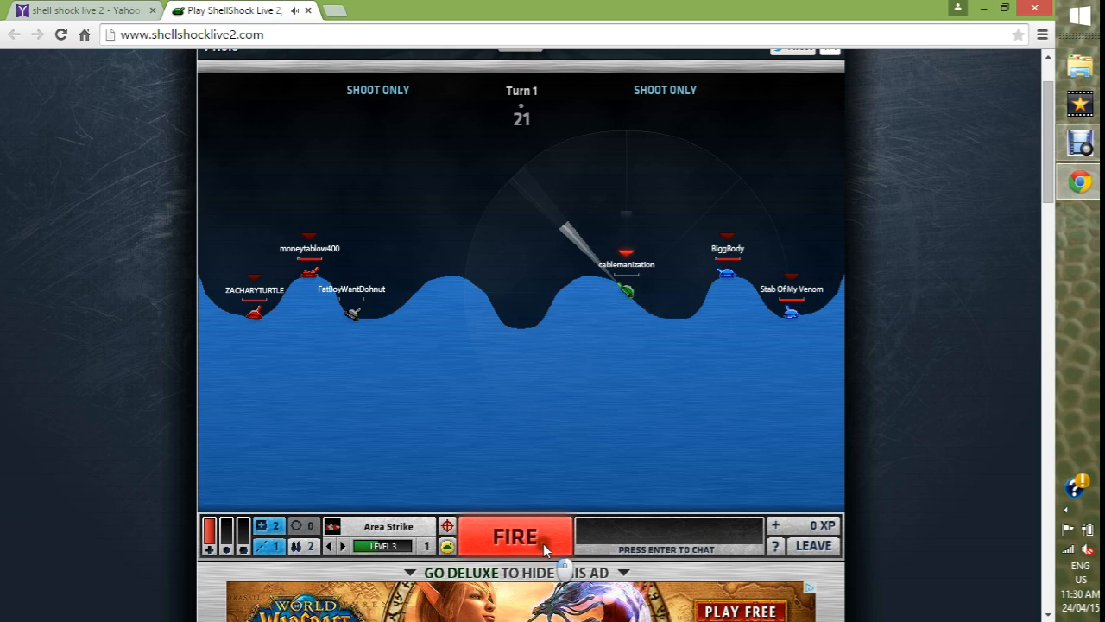
left_click(515, 536)
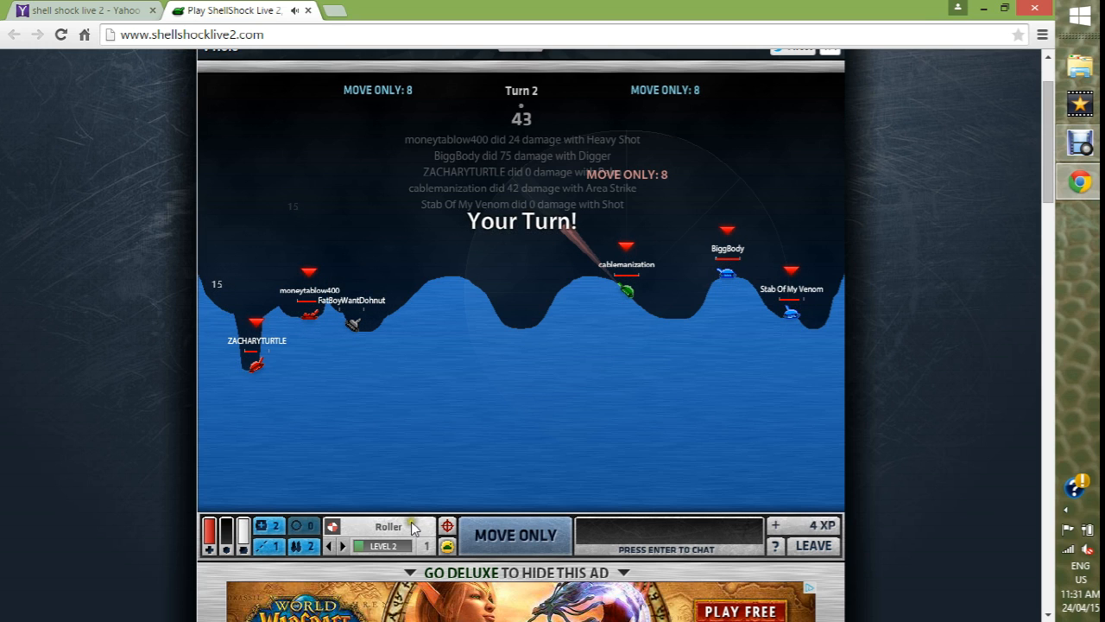
left_click(414, 525)
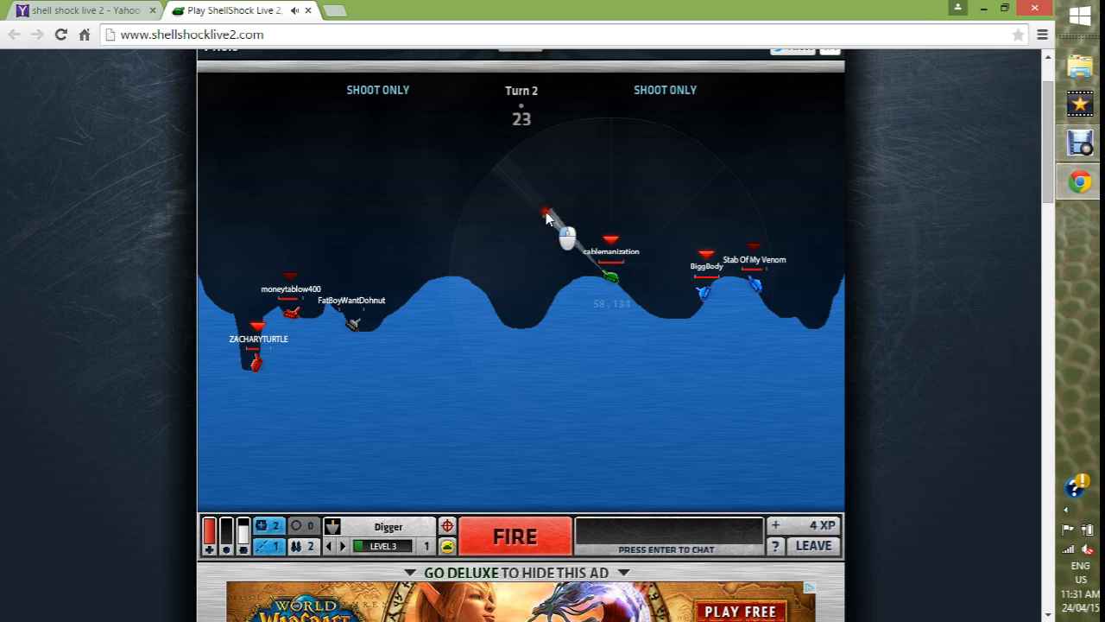
left_click(515, 535)
type("XD")
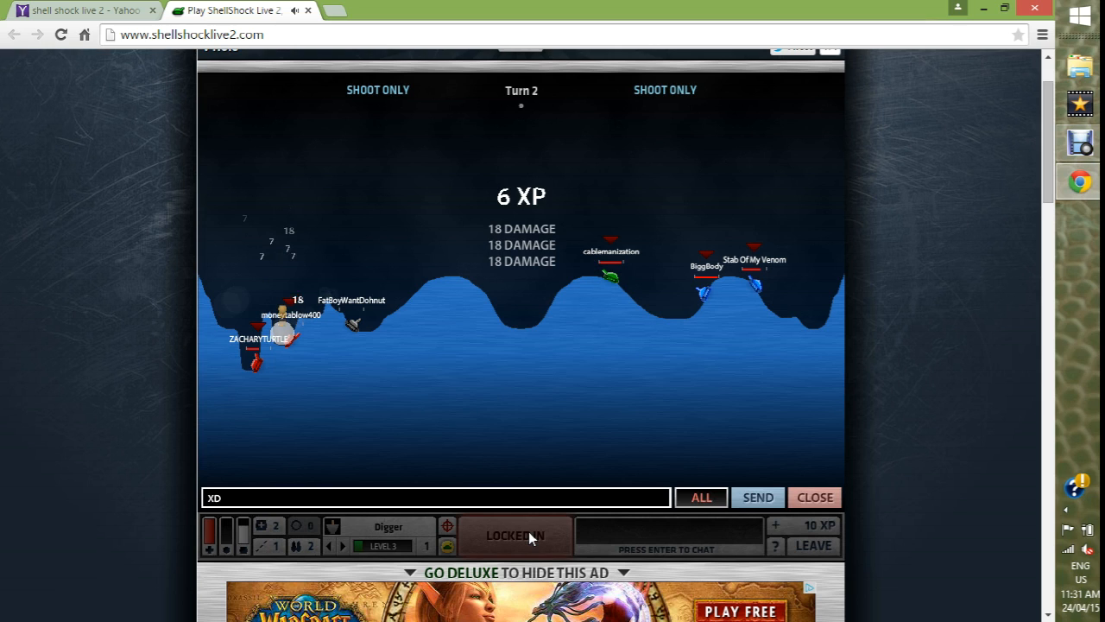
left_click(756, 497)
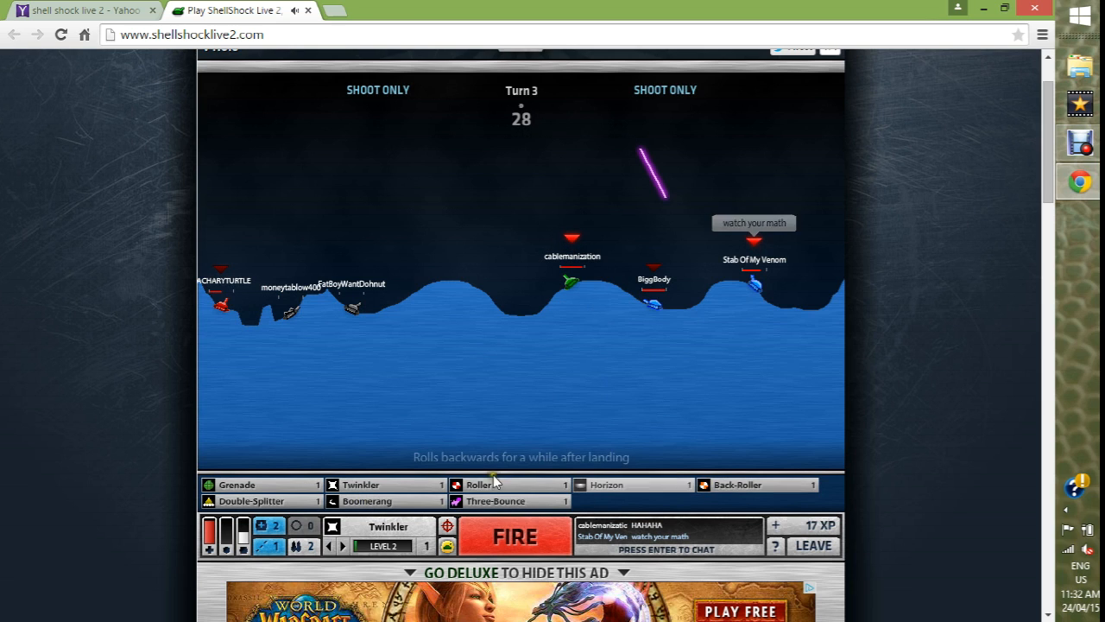
Step: Select Roller, aim and fire it on turn 3 to win the match with 12 XP
left_click(482, 483)
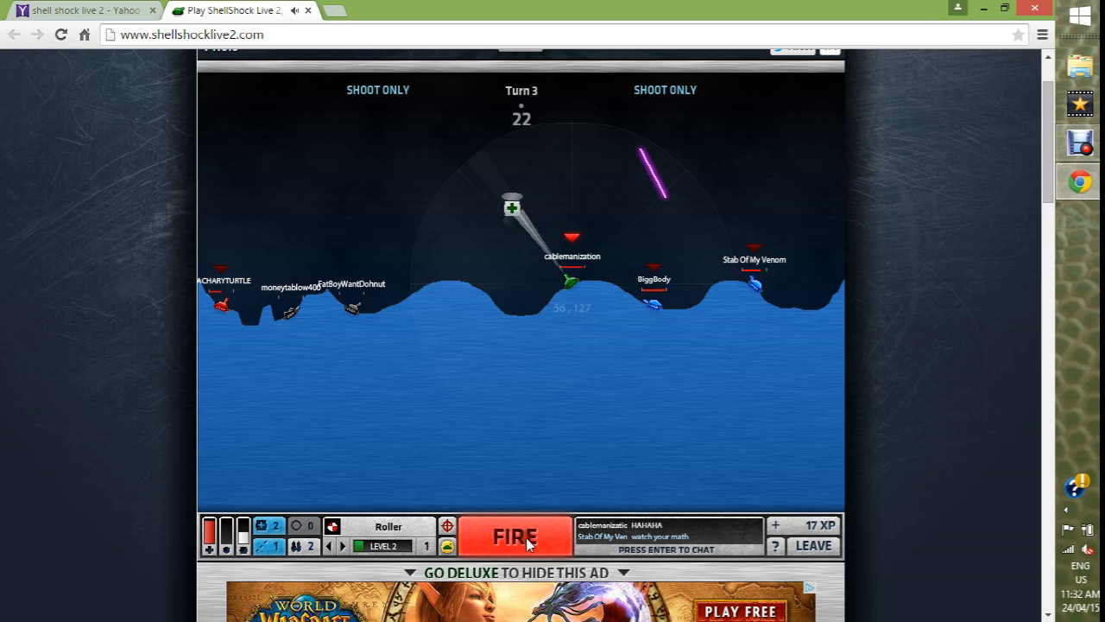
left_click(515, 535)
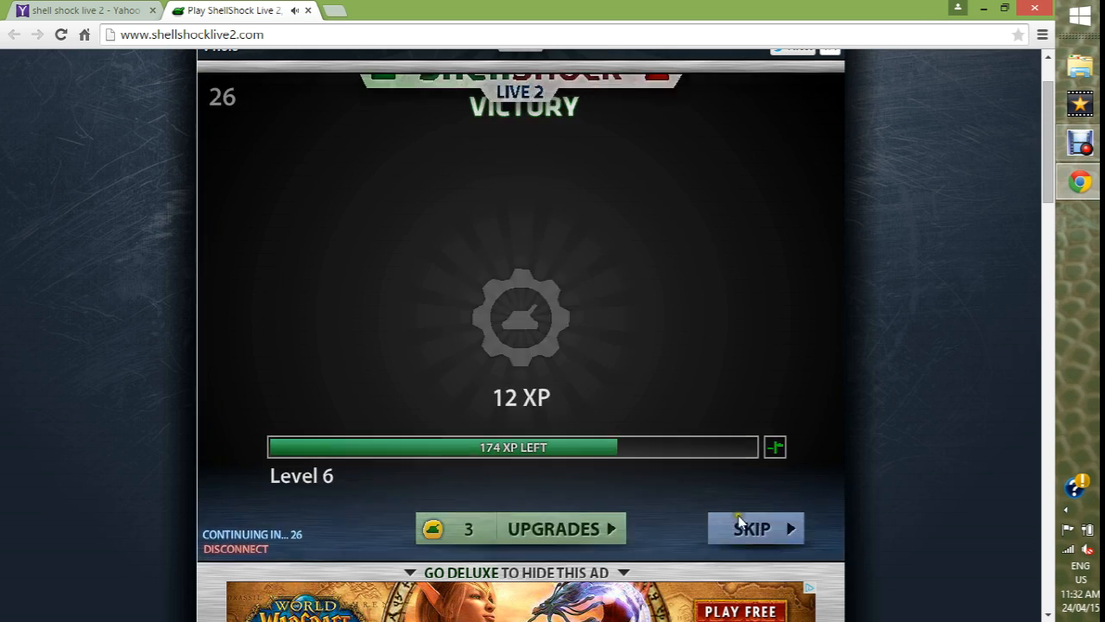
Step: Skip the victory results to begin the fourth match at turn 1 with Heavy Shot
left_click(749, 528)
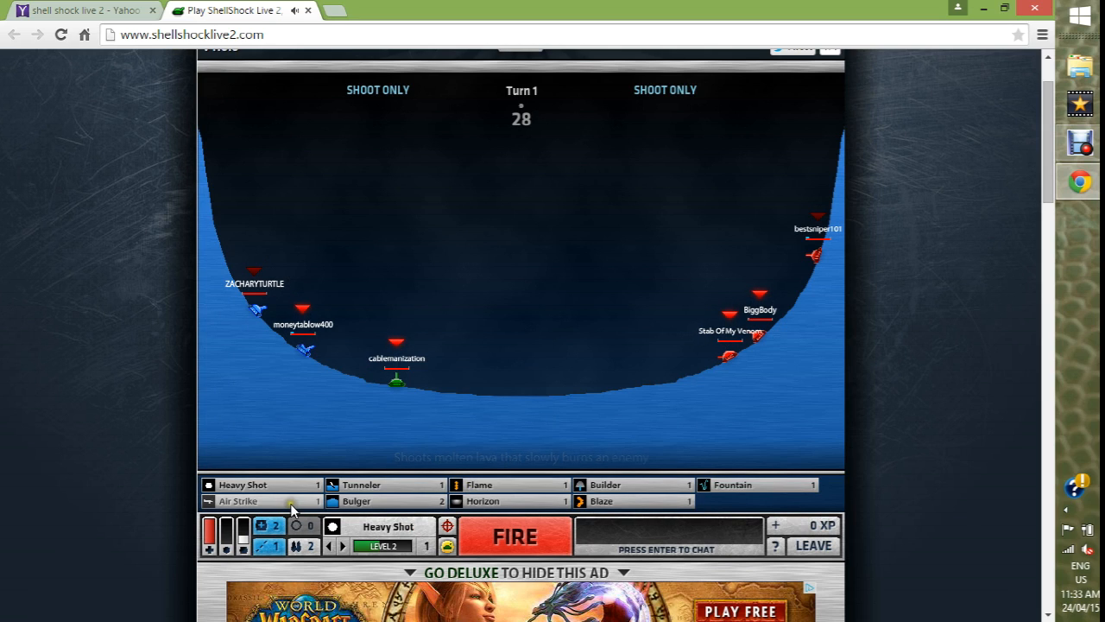
Step: Fire an Air Strike on the first turn of the new match
left_click(238, 501)
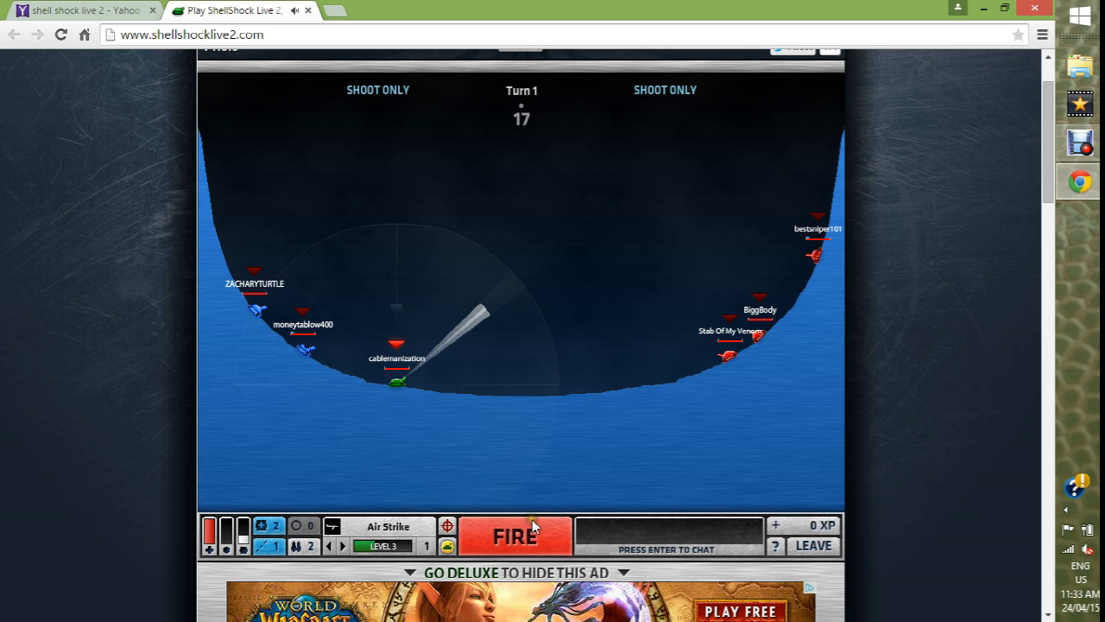
left_click(515, 535)
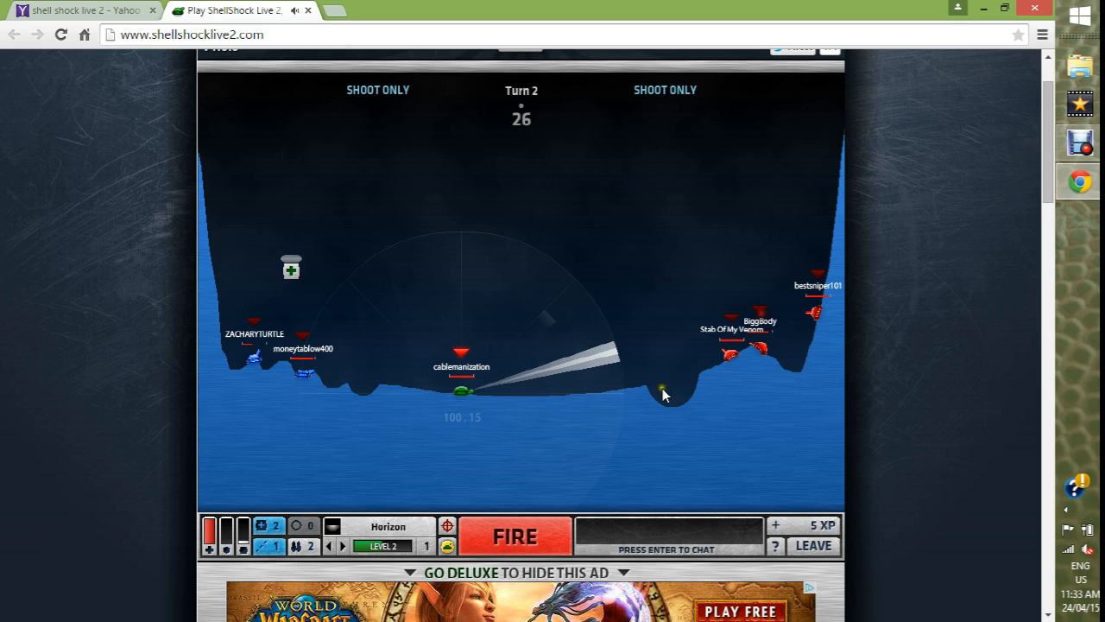
Step: Fire a Horizon shot to the right on turn 2, dealing 44 damage
left_click(514, 535)
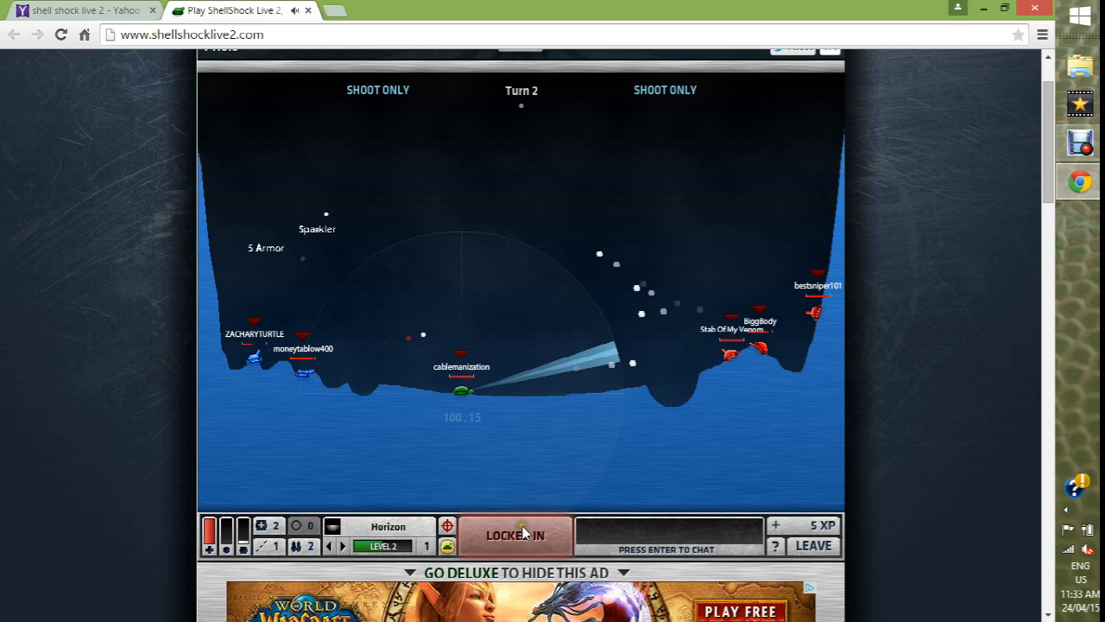
left_click(515, 535)
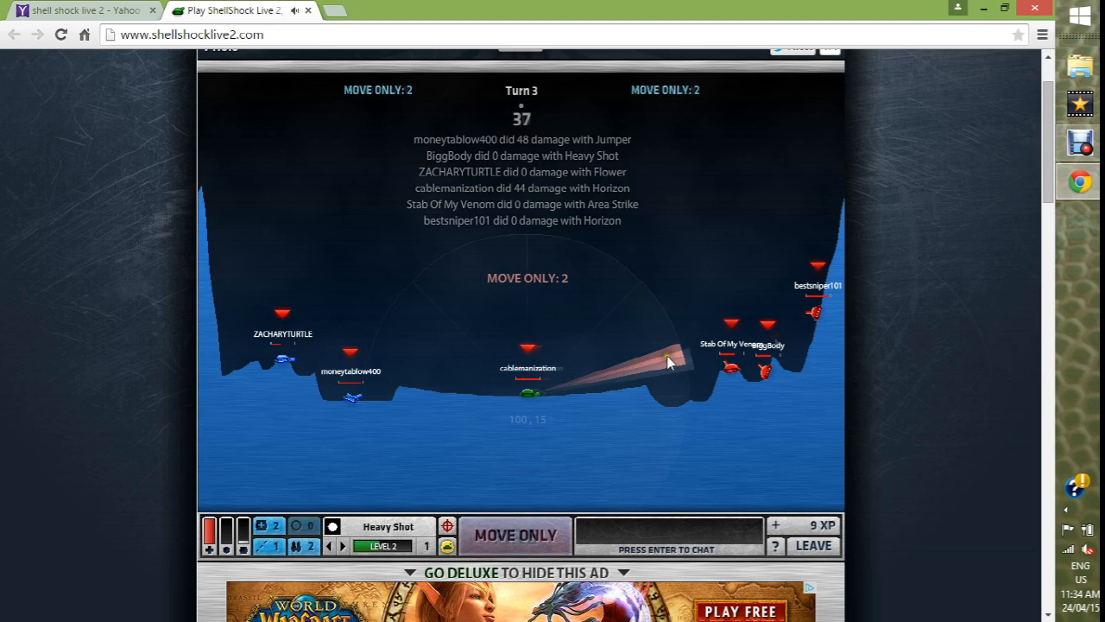
Step: Fire a Heavy Shot (22 damage) on turn 3 and a Tunneler (20 damage) on turn 4 at the right-side tanks
left_click(515, 536)
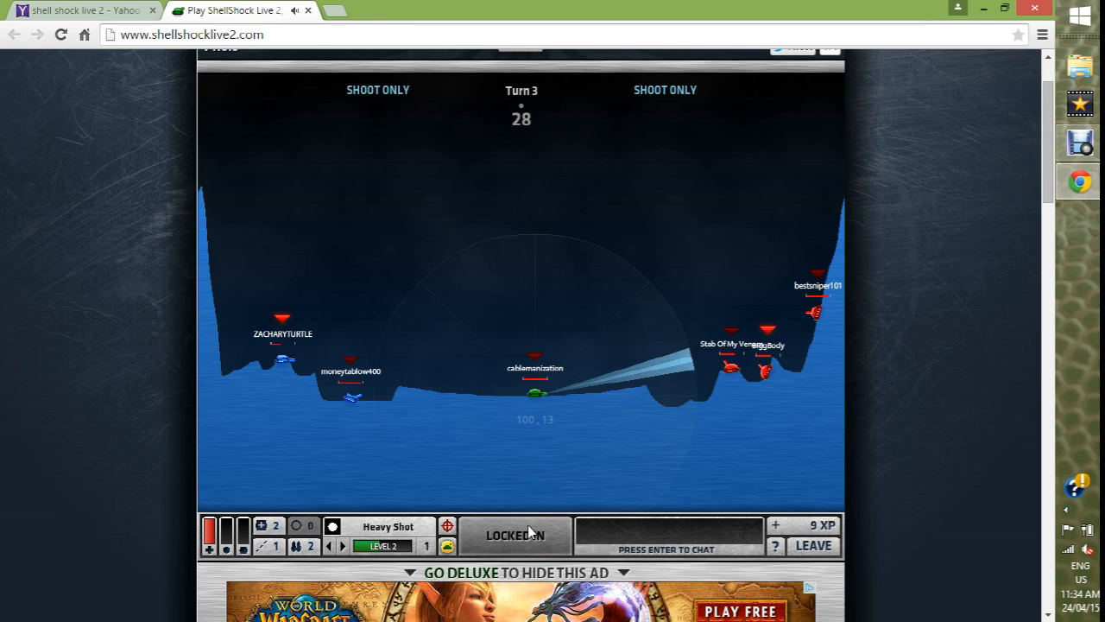
mouse_move(643, 390)
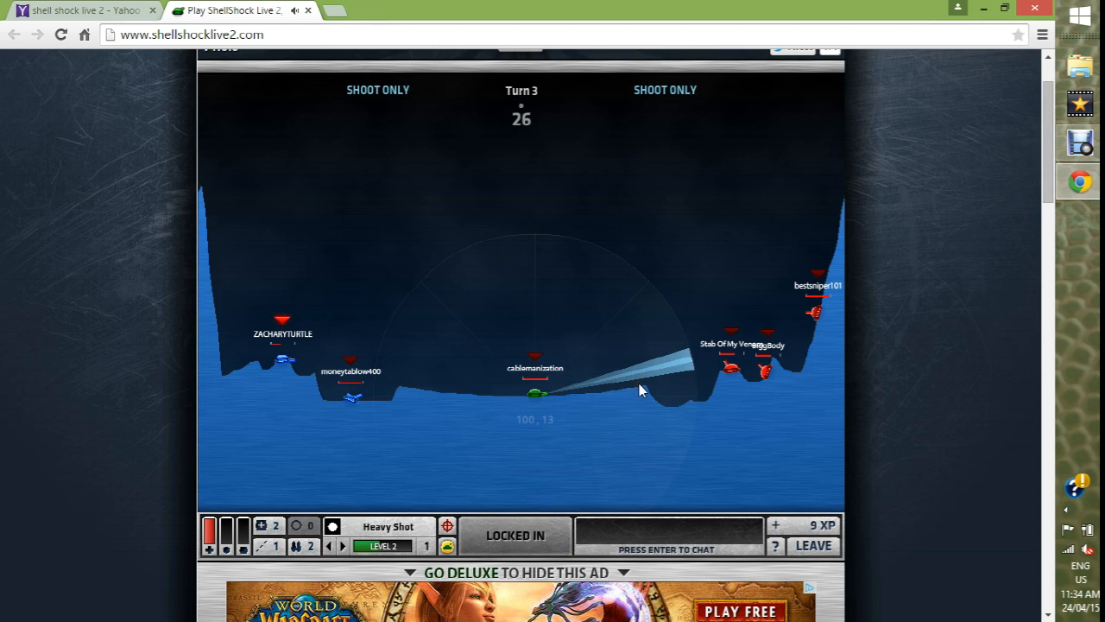
mouse_move(708, 384)
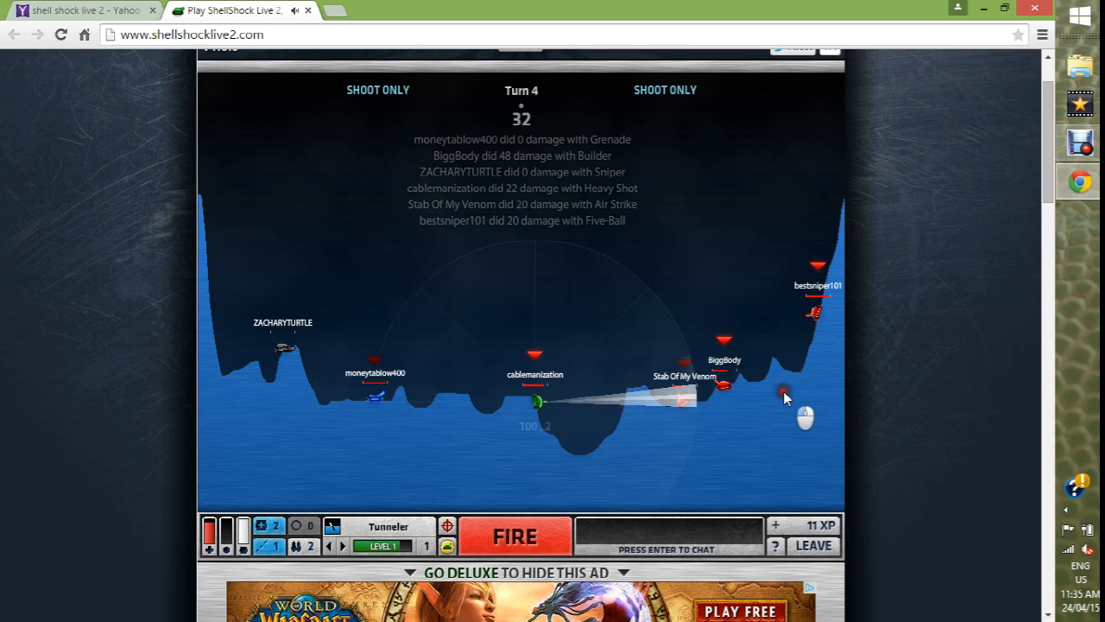
left_click(515, 535)
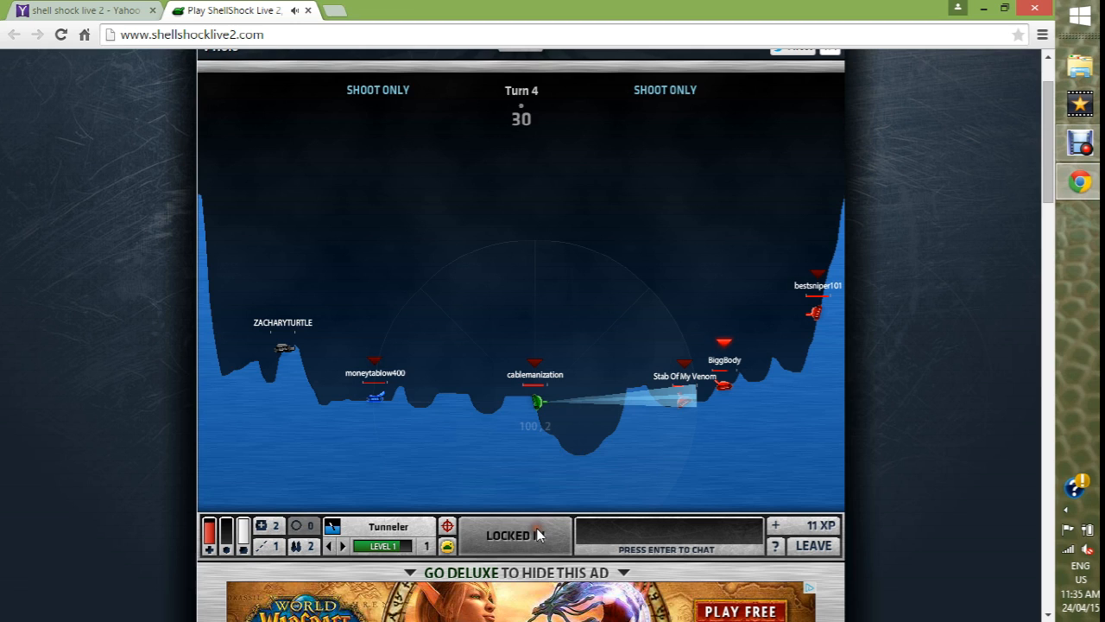
left_click(514, 535)
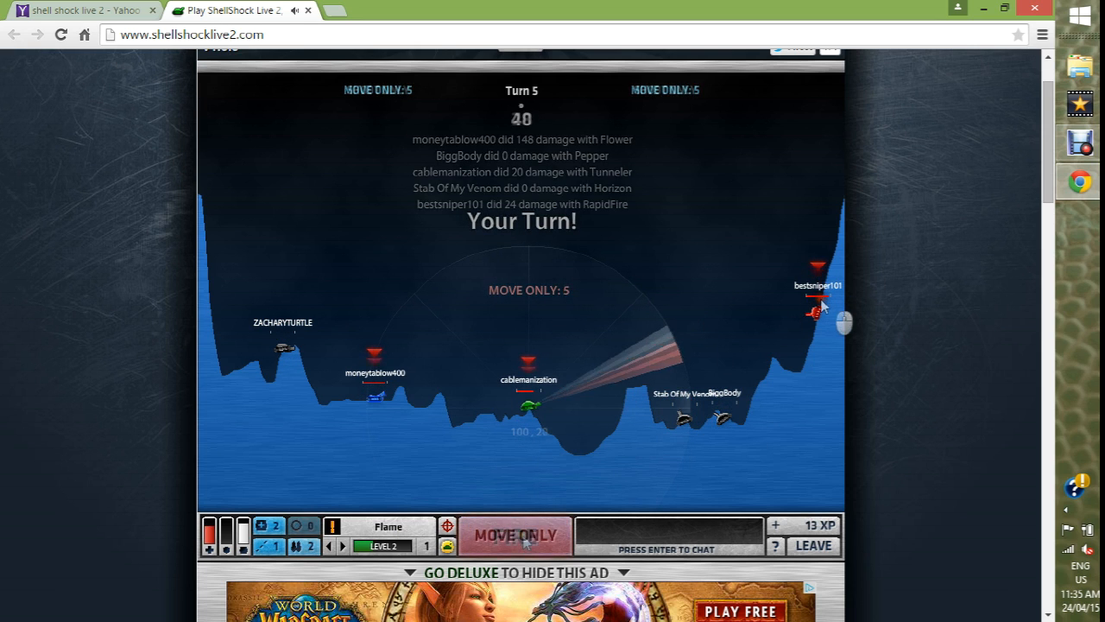
Step: Wait out the move-only turn 5, then fire a Builder at the far-right tank on turn 6
left_click(515, 535)
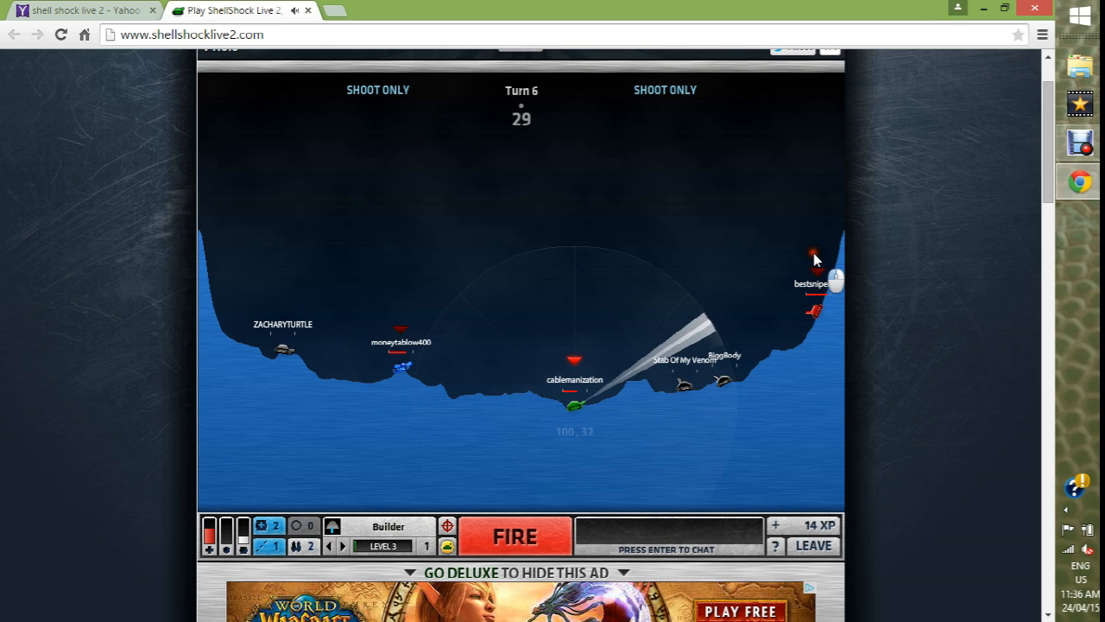
left_click(515, 535)
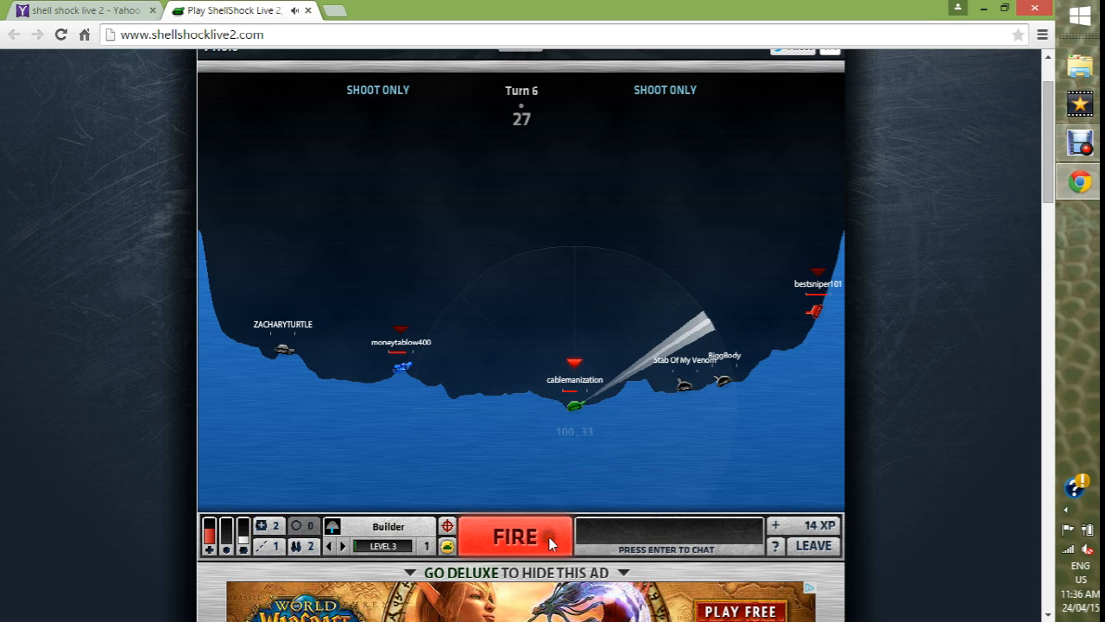
left_click(515, 536)
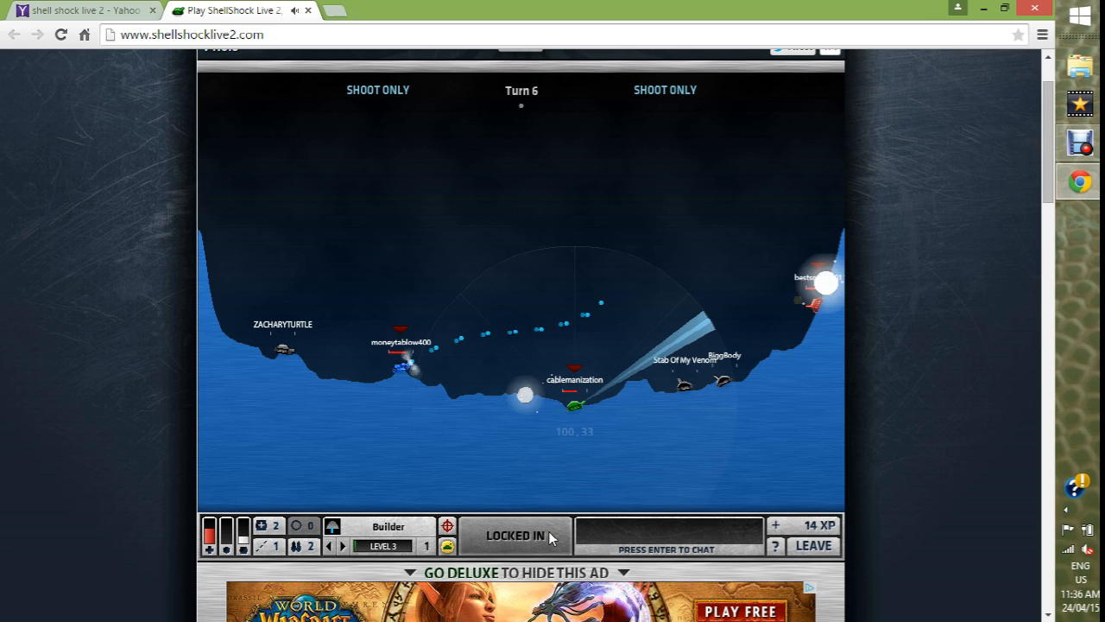